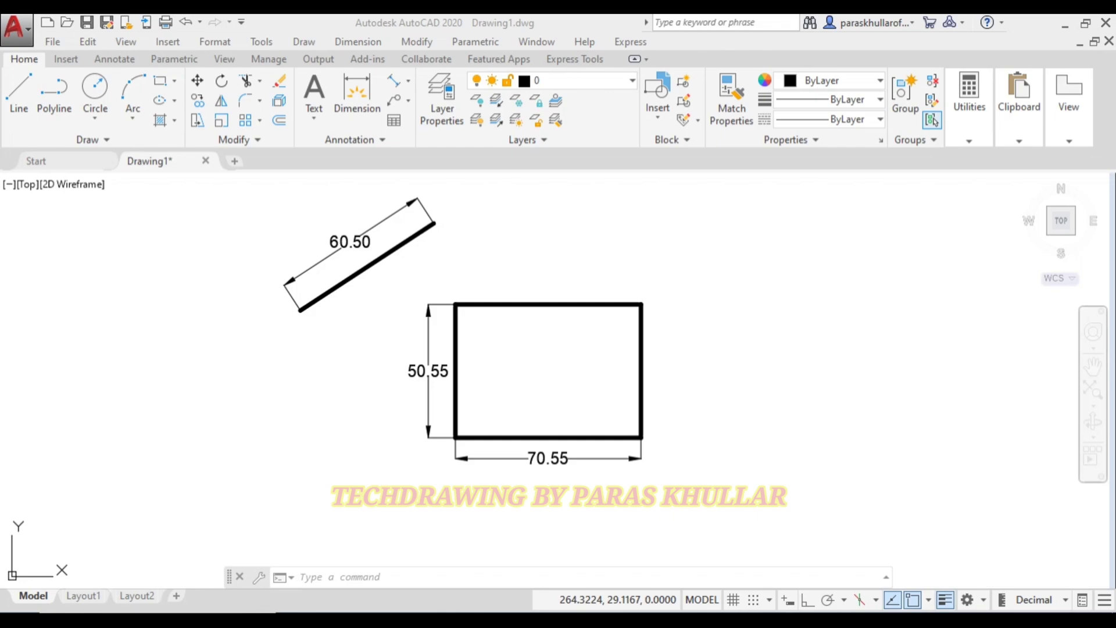
mouse_move(627, 602)
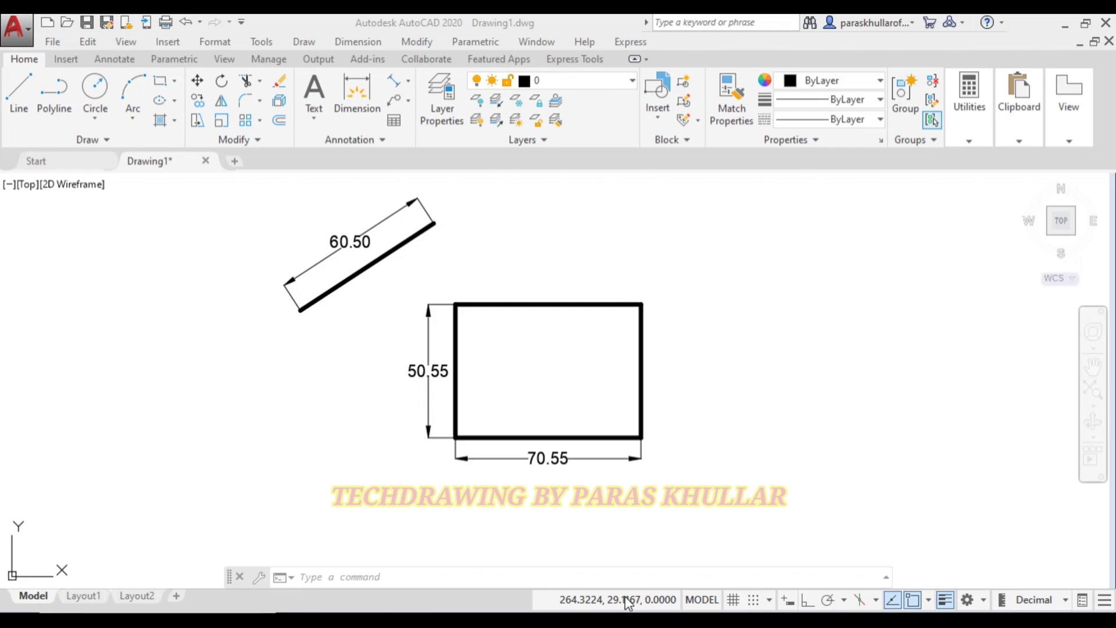
- Launch the Dimension Style Manager from the command line with DIMSTY
left_click(554, 577)
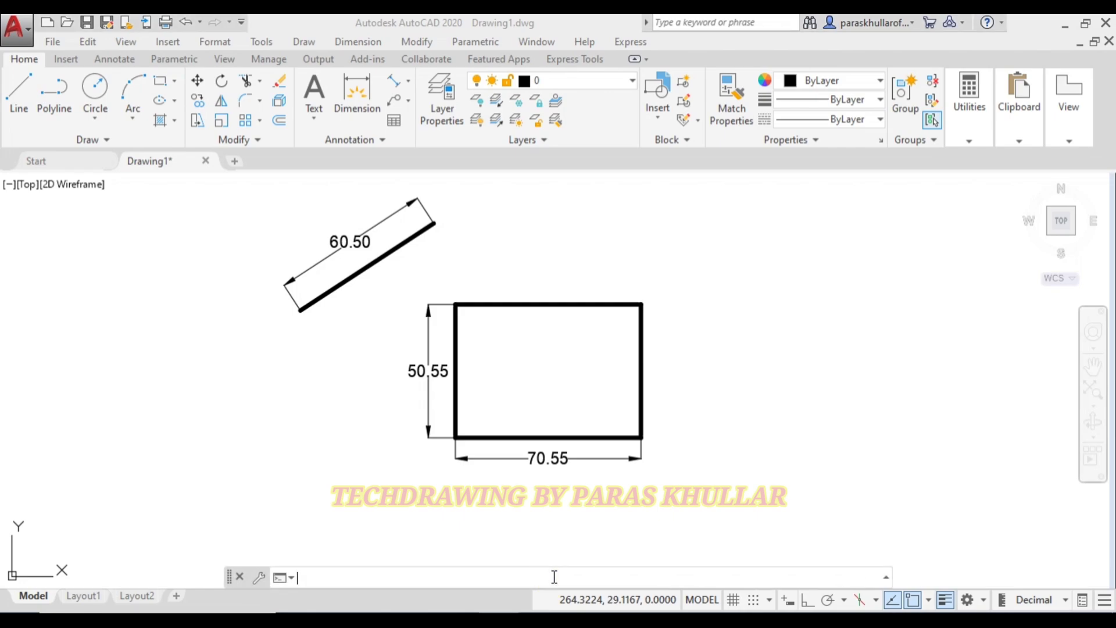
type("dimsty")
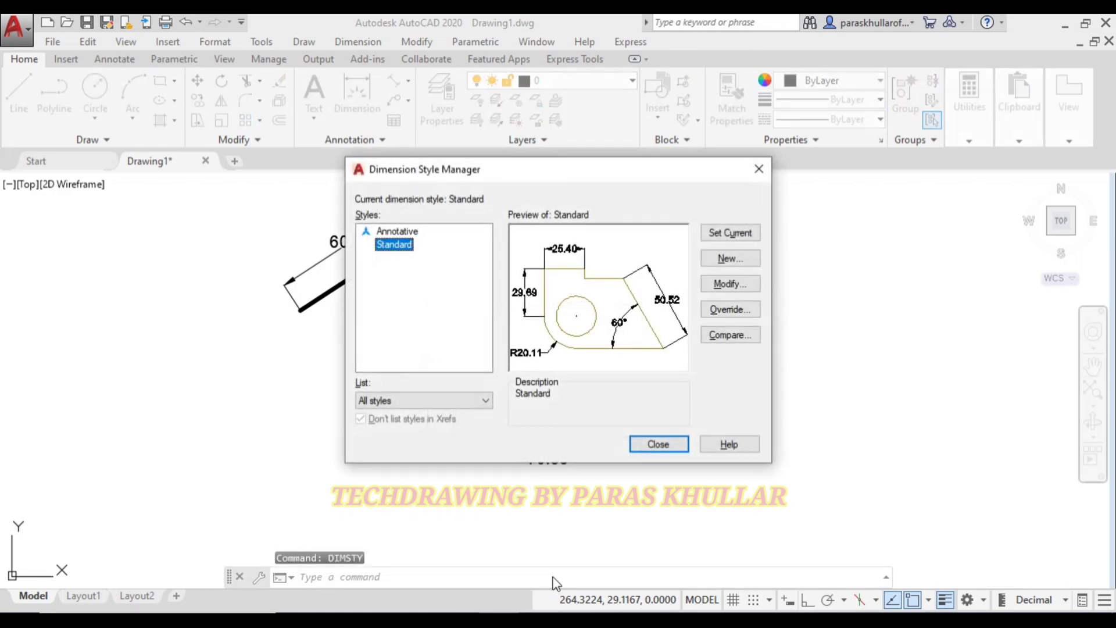
mouse_move(730, 283)
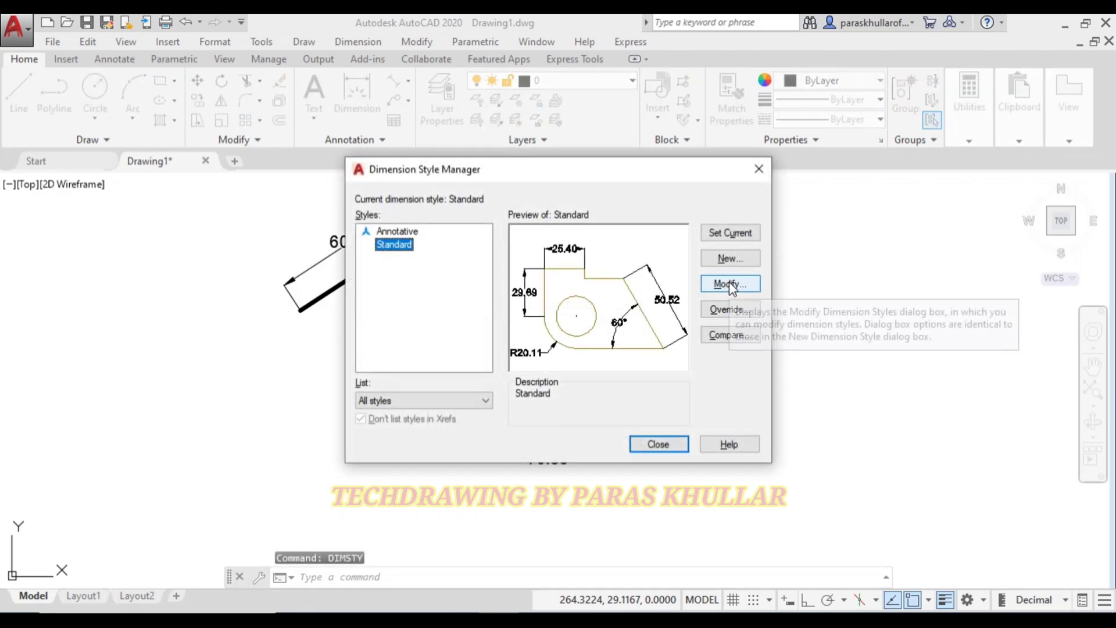
- Modify the Standard style so text is aligned with the dimension line and confirm
left_click(729, 283)
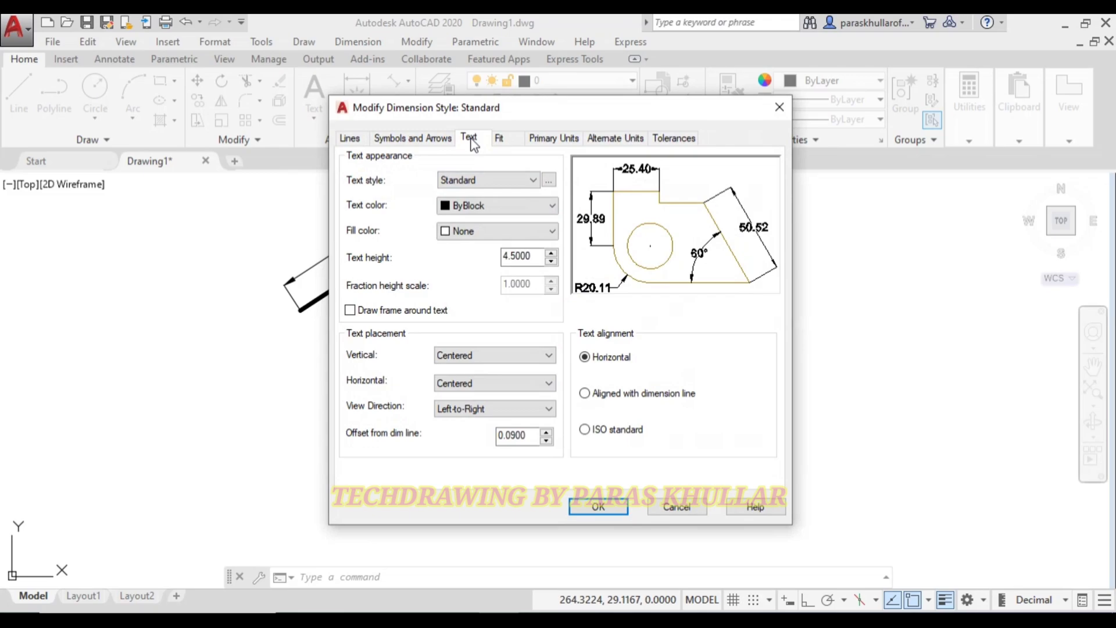
mouse_move(618, 315)
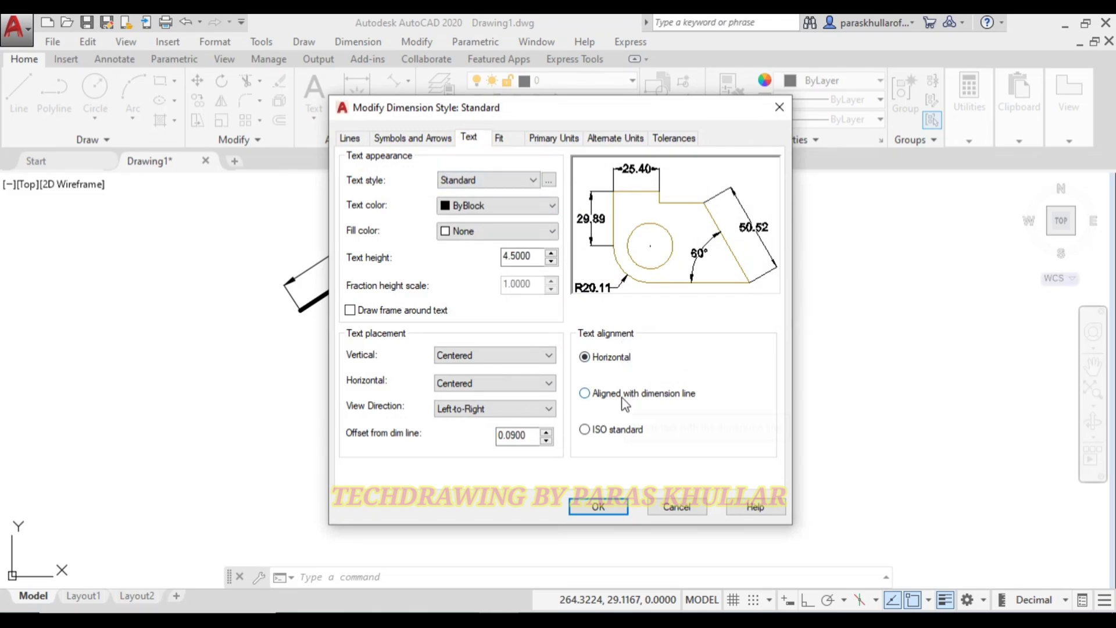
mouse_move(586, 396)
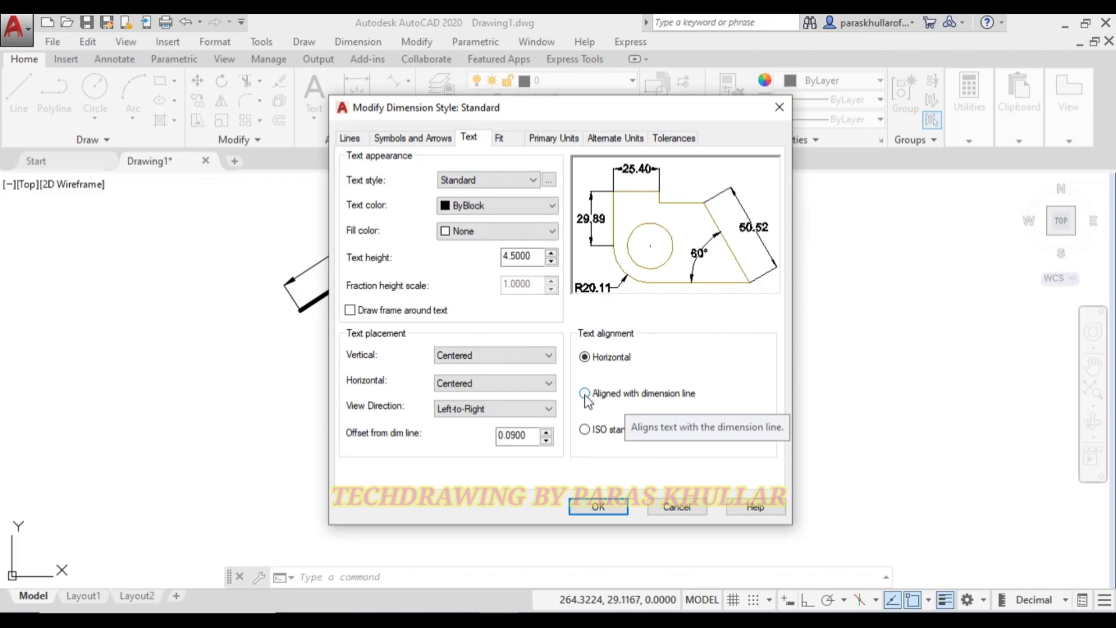
left_click(585, 393)
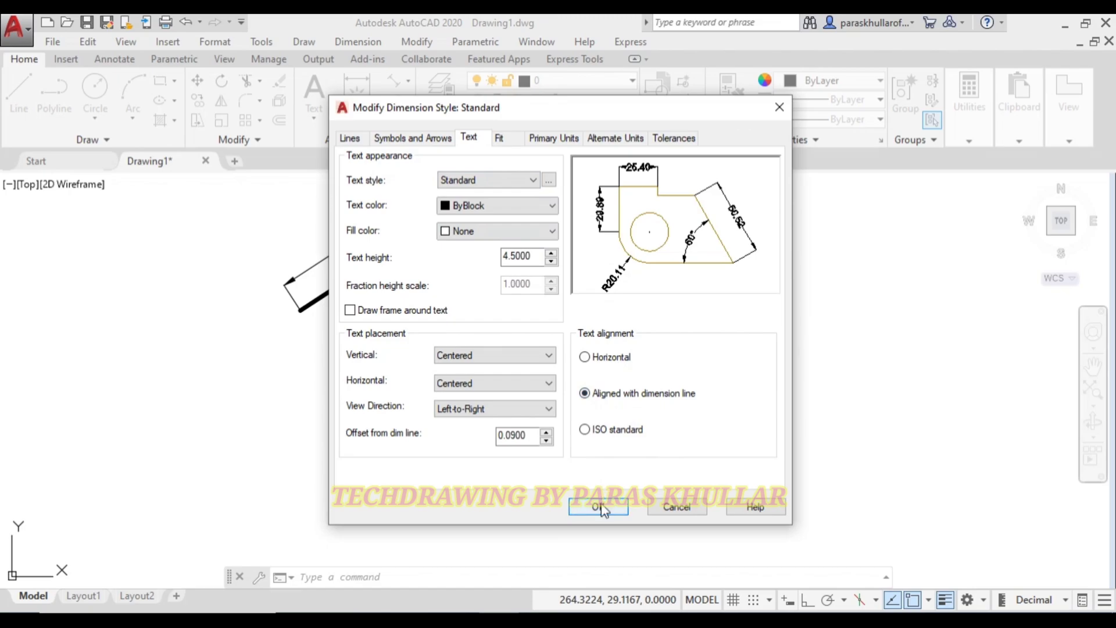
left_click(598, 507)
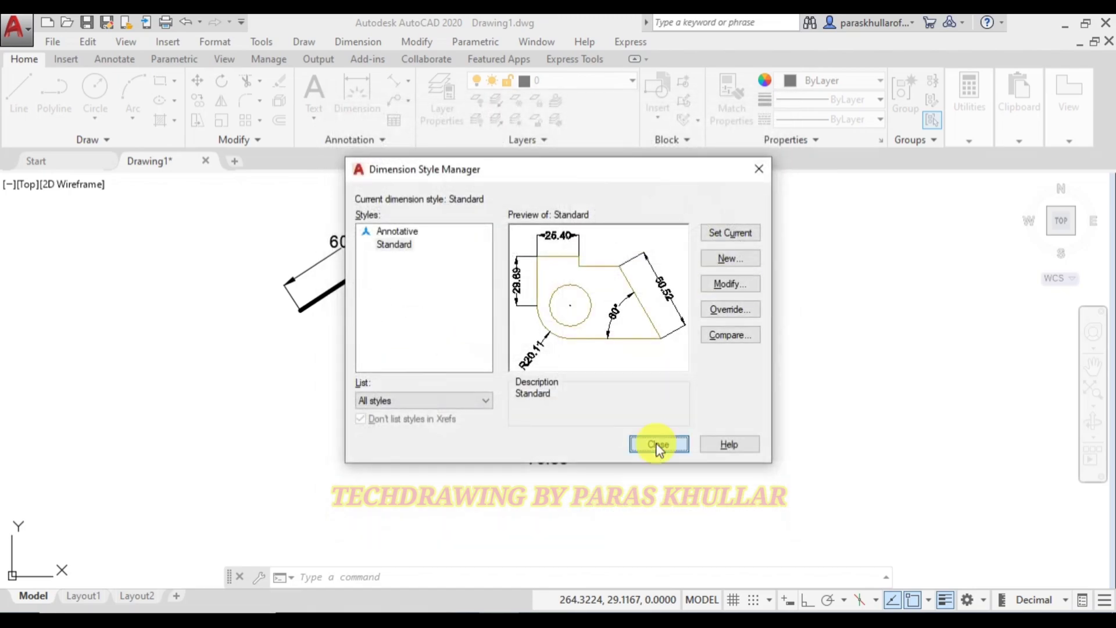
- Close the manager so existing dimensions redisplay with text along their lines
left_click(657, 443)
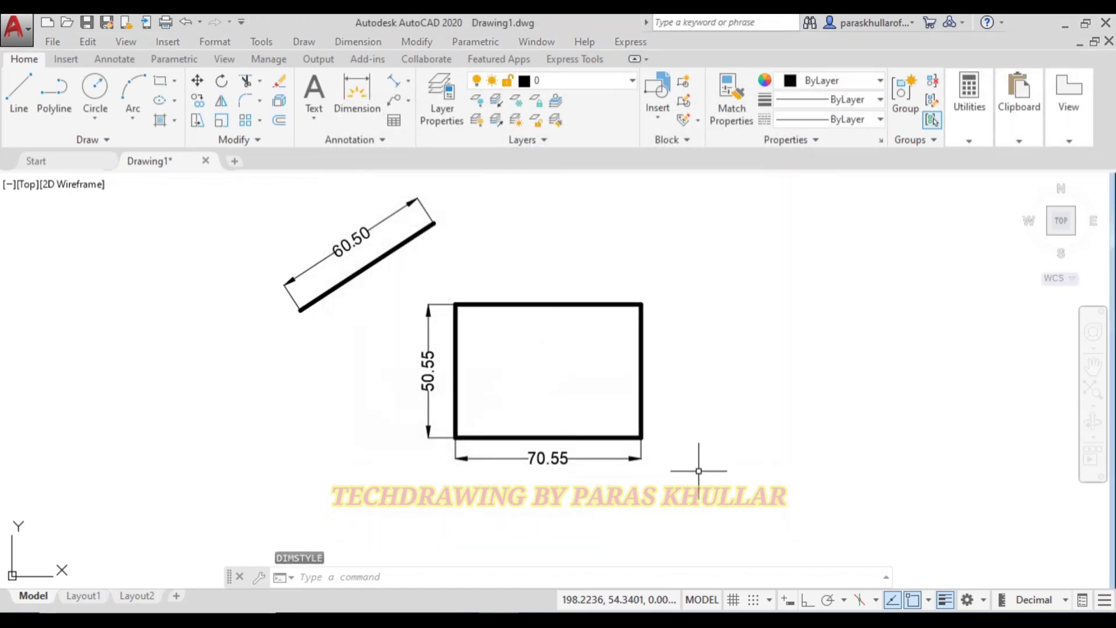
mouse_move(566, 518)
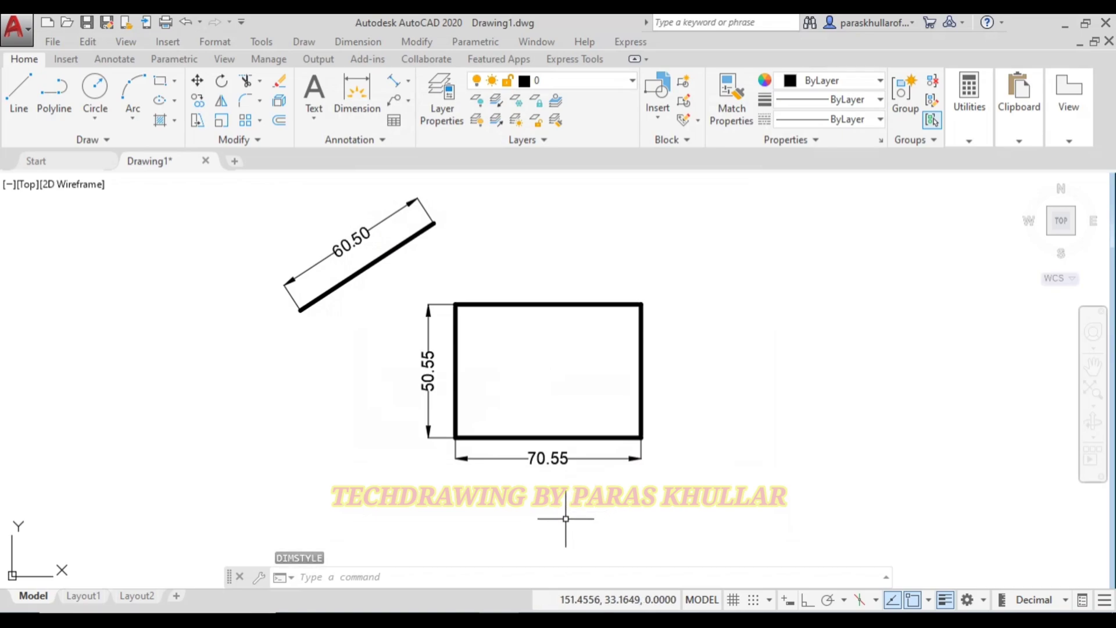
mouse_move(381, 471)
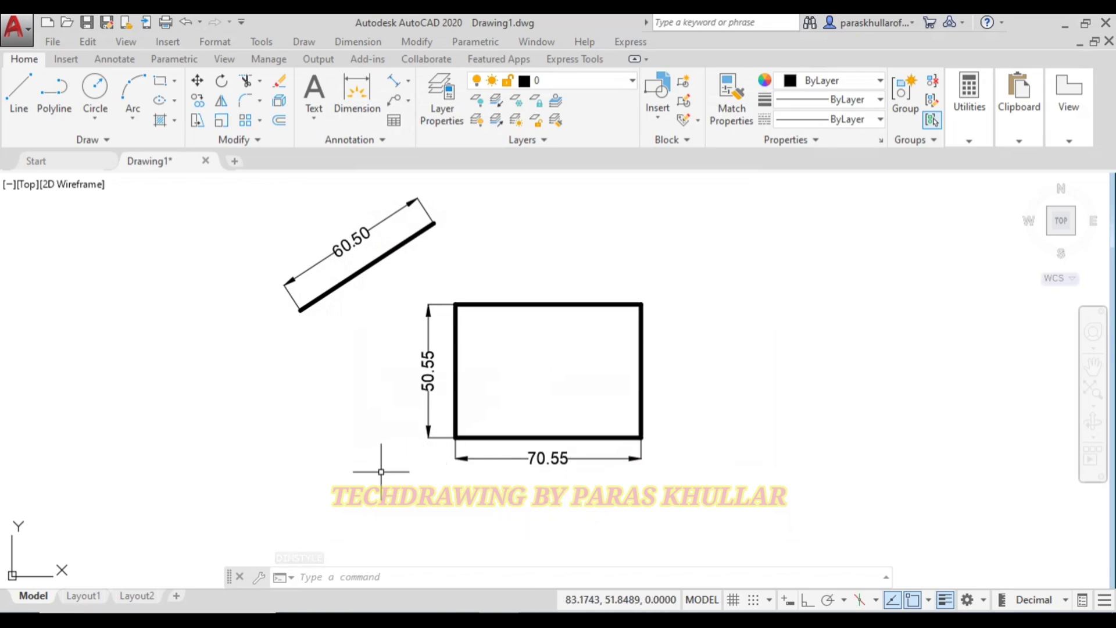